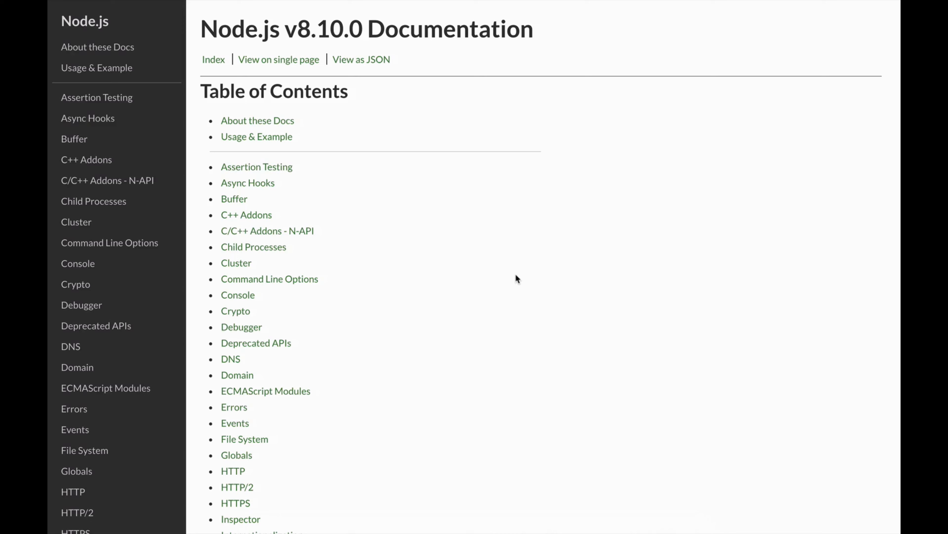
mouse_move(85, 301)
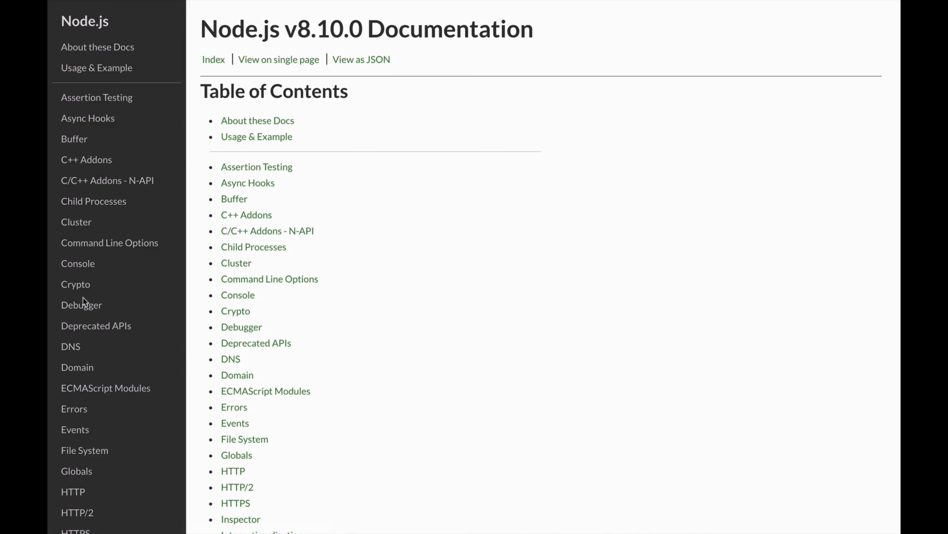
- Review the Debugger documentation page from the sidebar
click(81, 304)
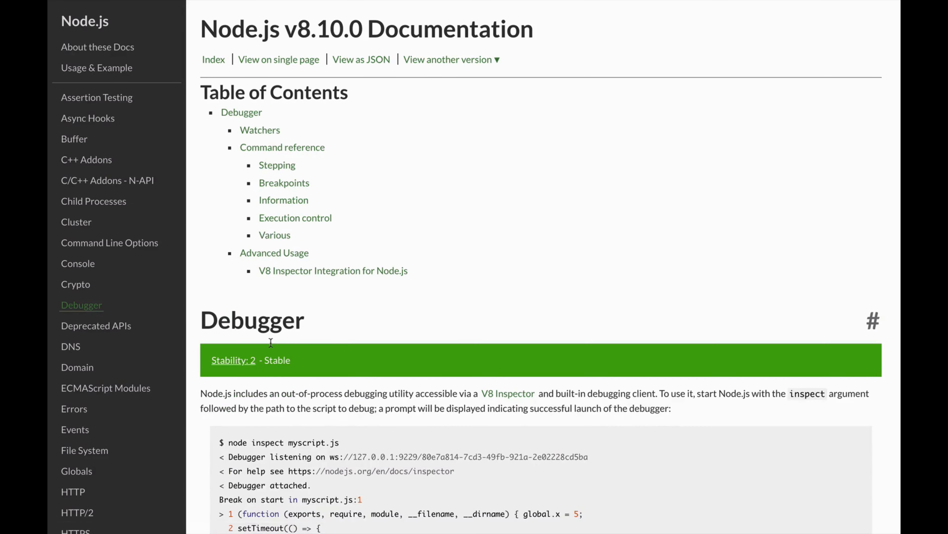
scroll(down, 3)
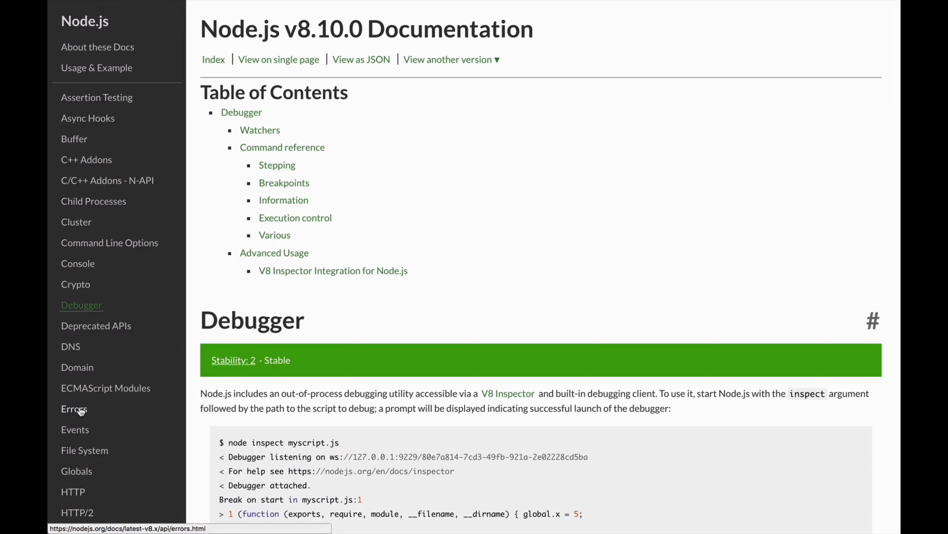
- Switch to the Errors page and read down past the error-code list to the Errors introduction
click(73, 408)
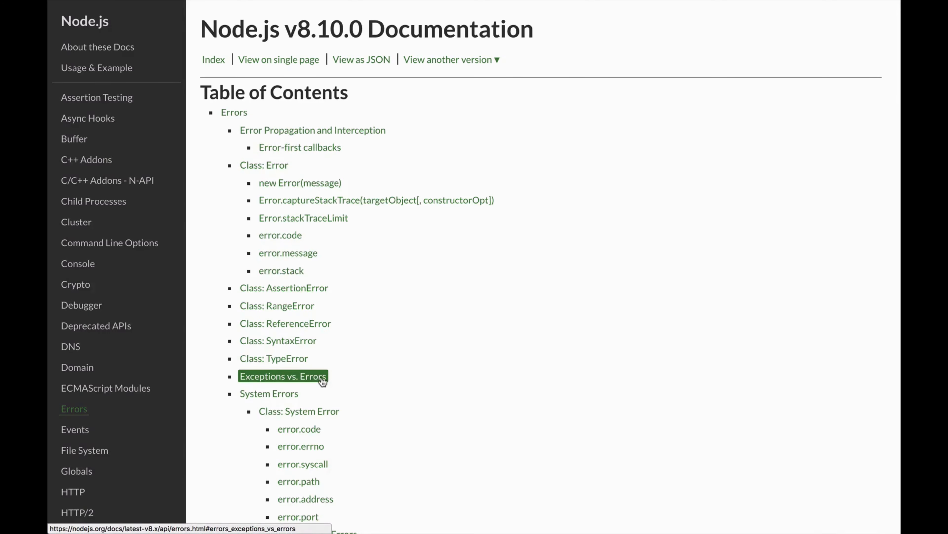
scroll(down, 3)
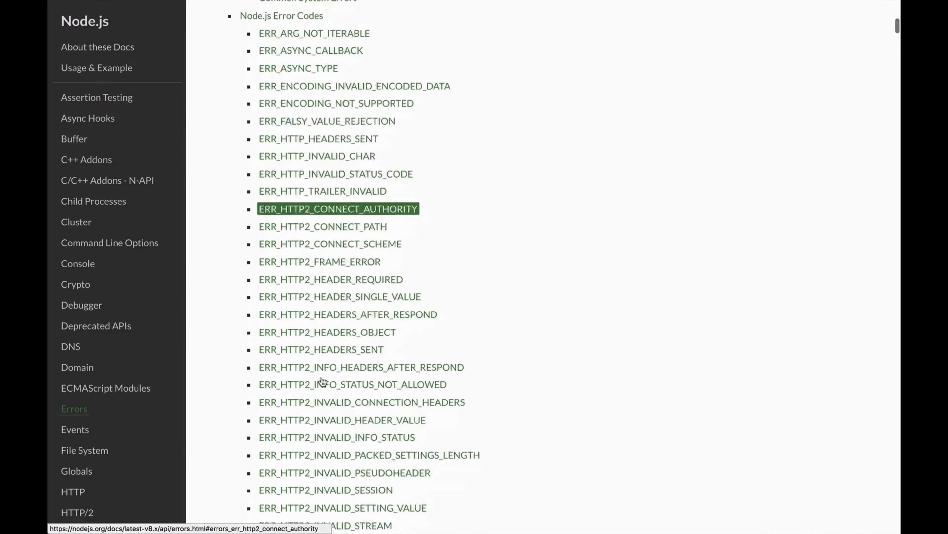
scroll(down, 3)
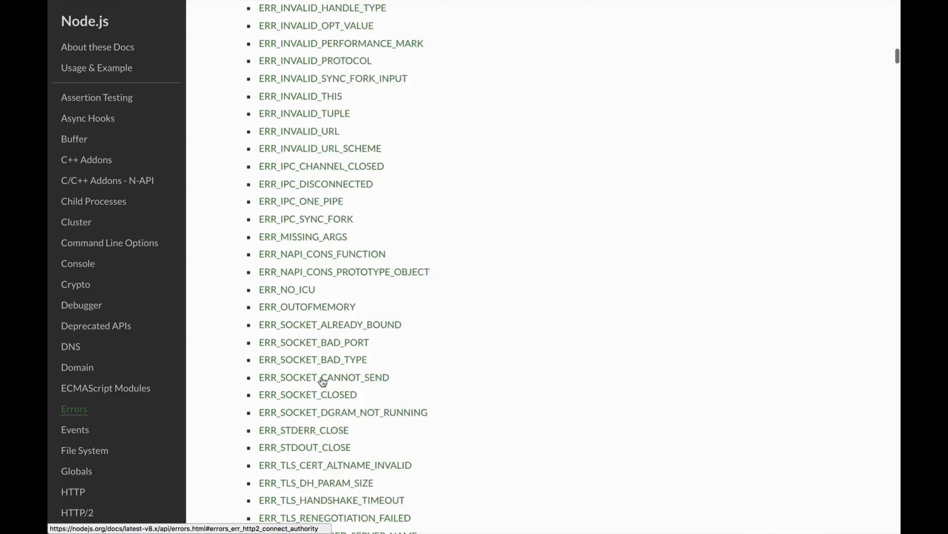
scroll(down, 3)
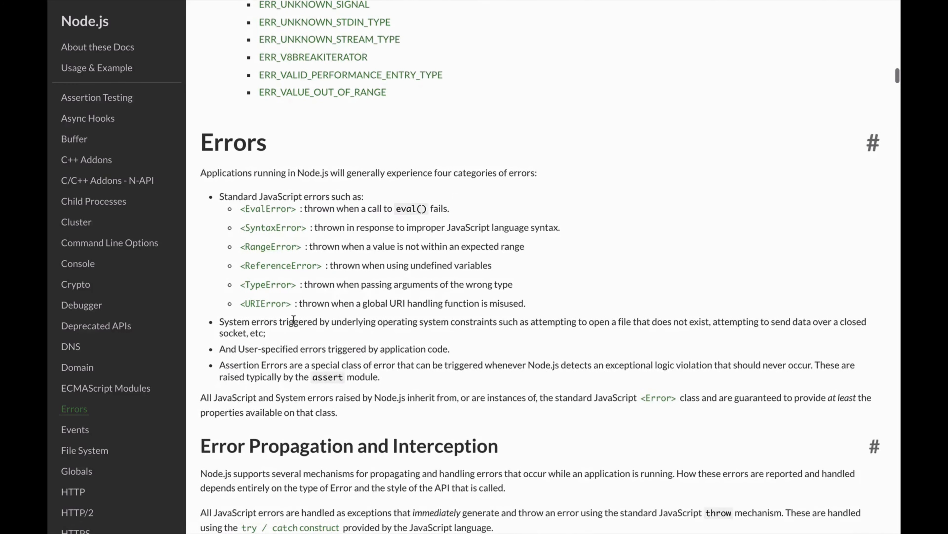
mouse_move(267, 208)
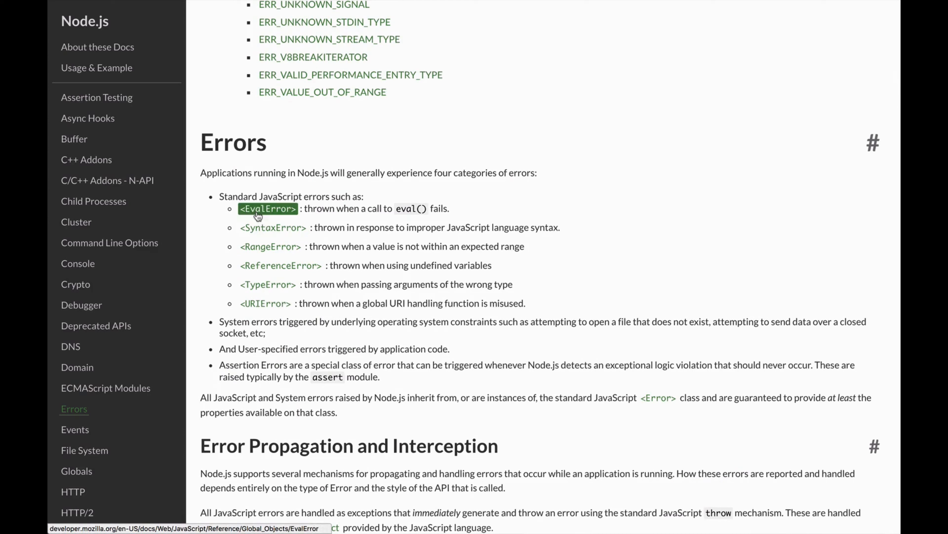
mouse_move(258, 278)
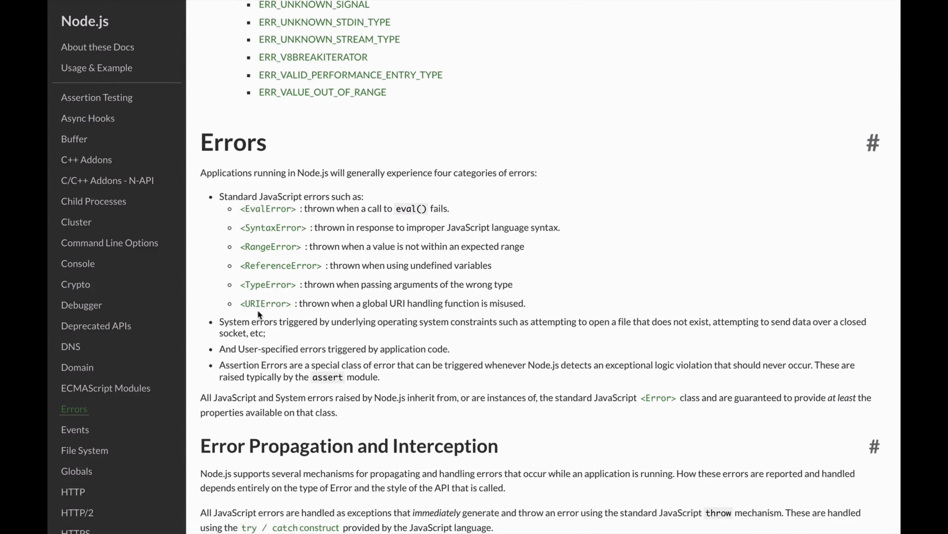
mouse_move(315, 341)
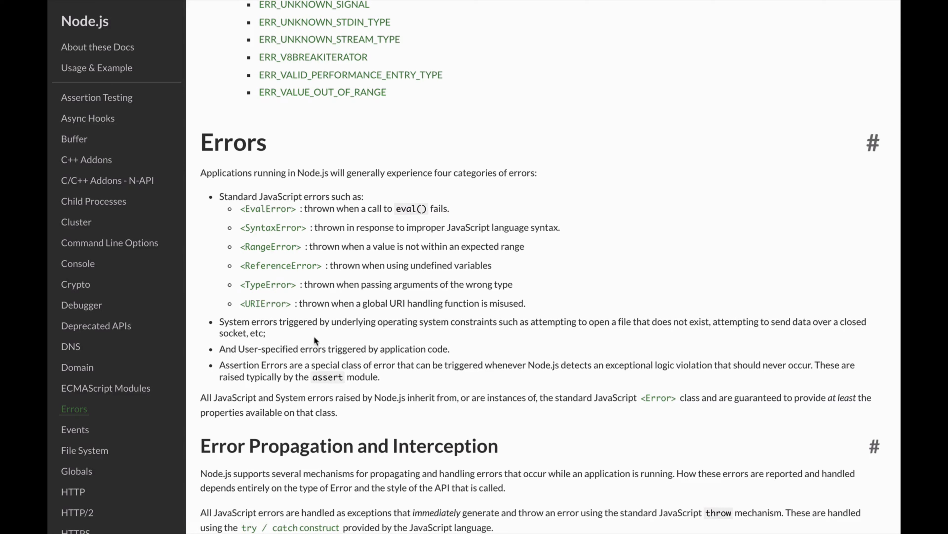
mouse_move(380, 353)
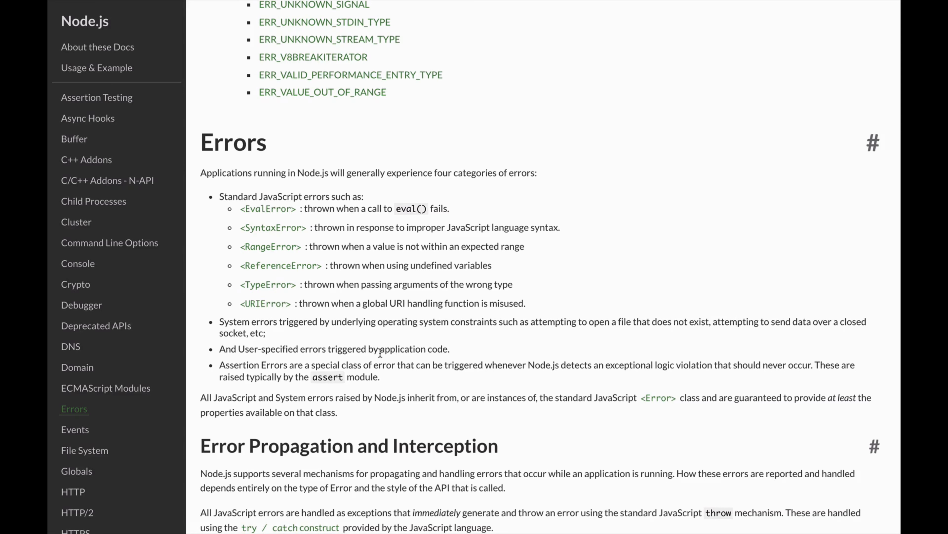
mouse_move(383, 350)
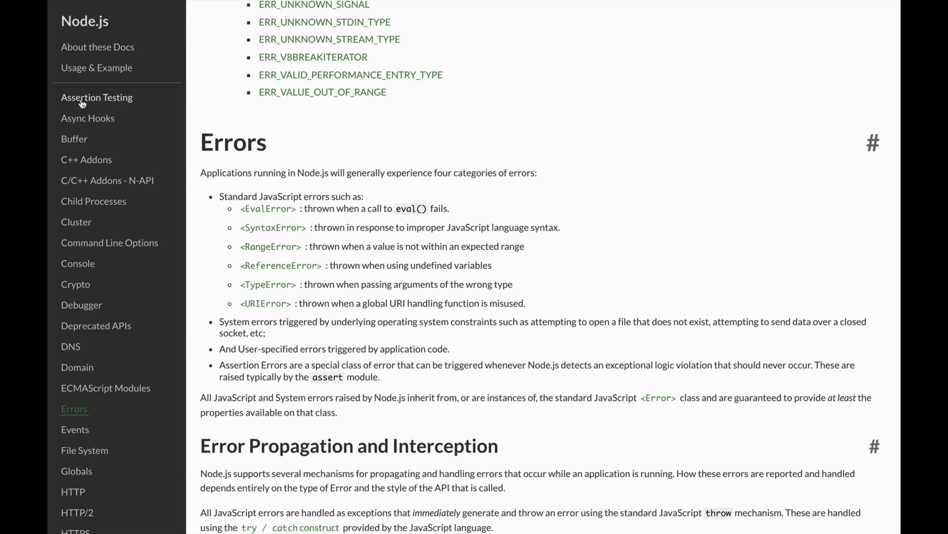
- Switch to the Assertion Testing page with its table of contents of assert methods
click(96, 97)
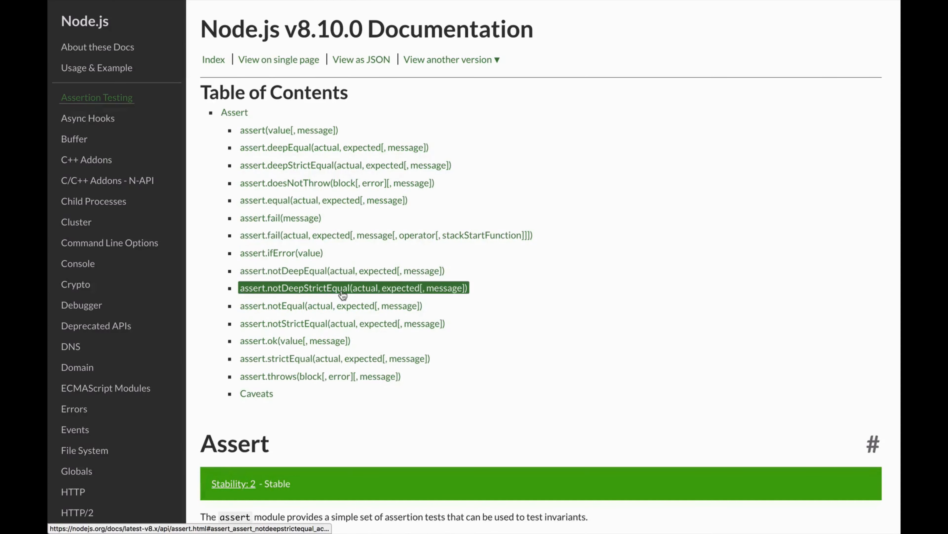
mouse_move(482, 340)
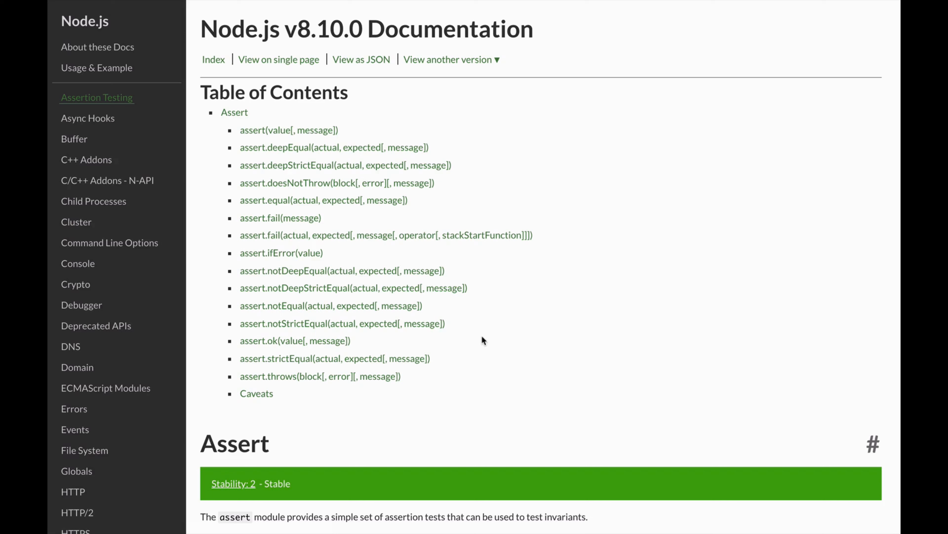
mouse_move(304, 388)
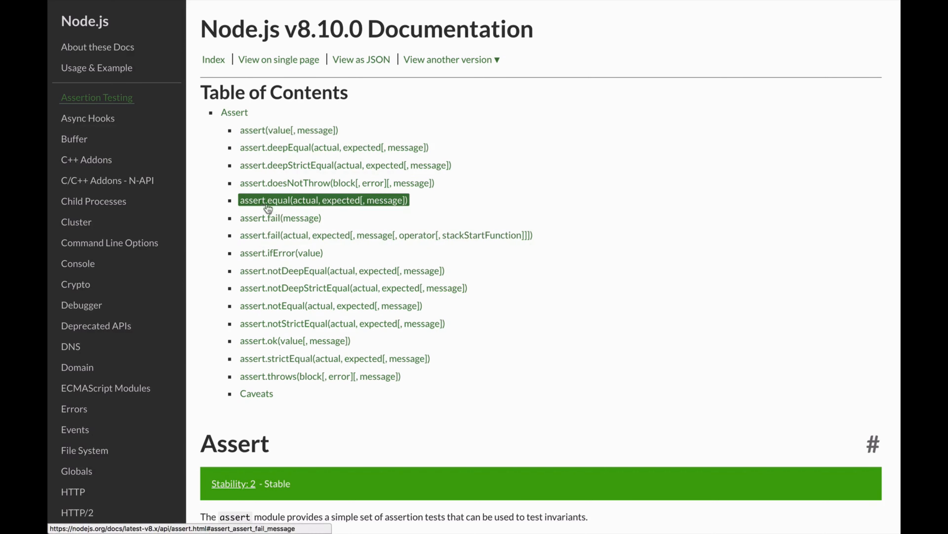
mouse_move(268, 202)
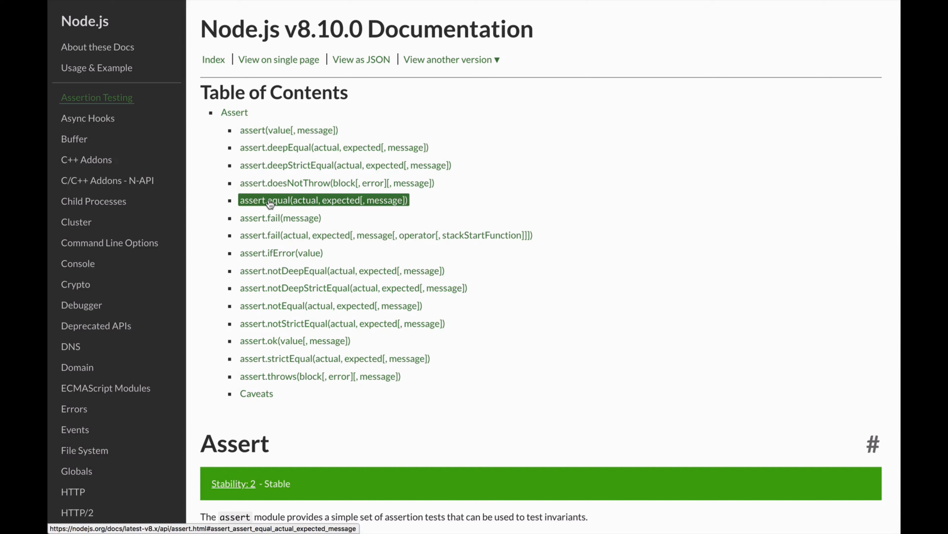
mouse_move(268, 183)
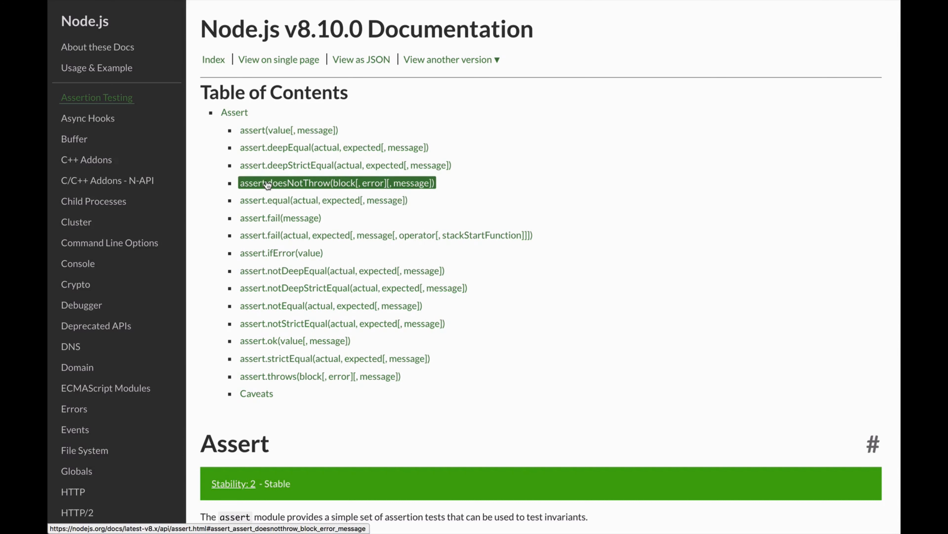
mouse_move(295, 340)
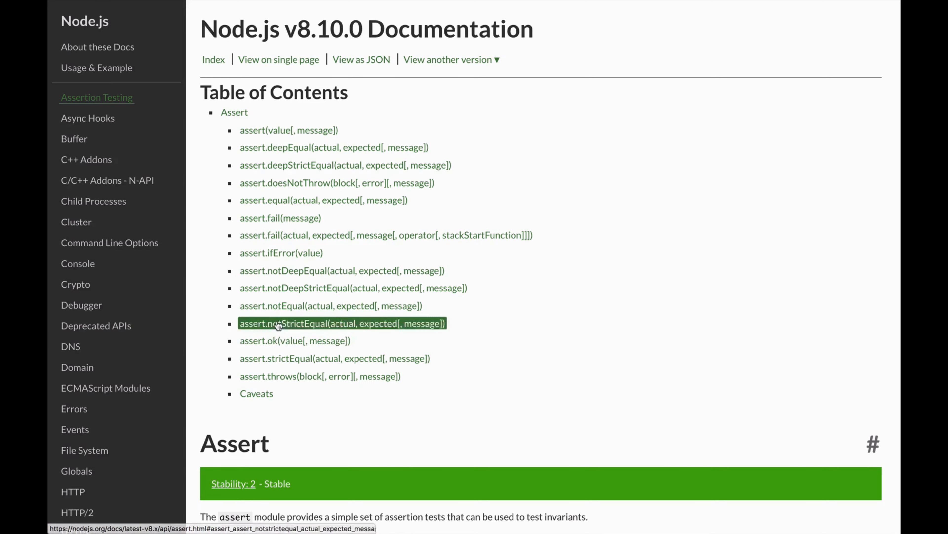
mouse_move(338, 160)
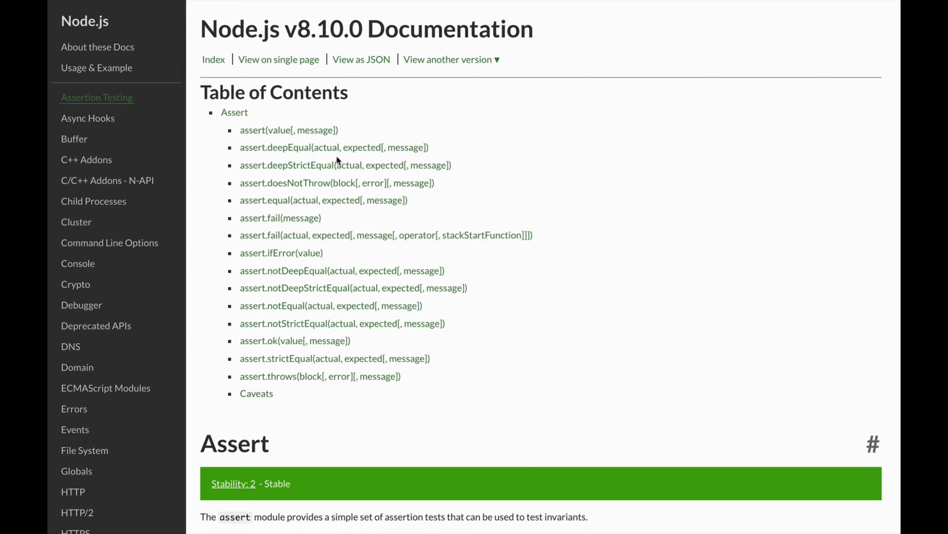